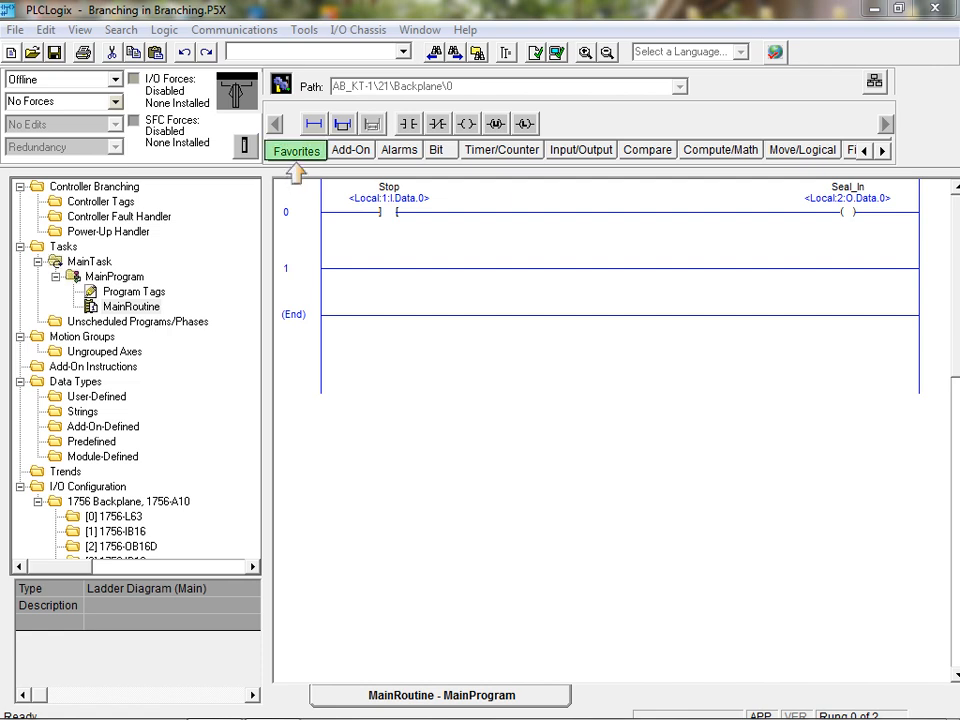
mouse_move(296, 150)
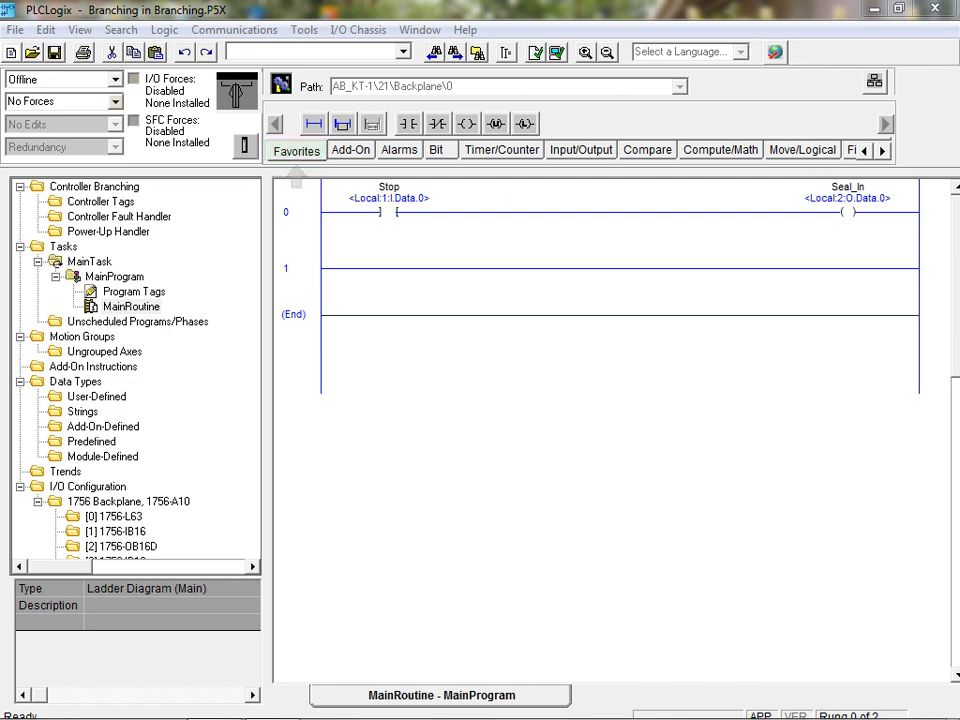
Select the Stop contact on rung 0 and insert an empty branch after it.
click(388, 211)
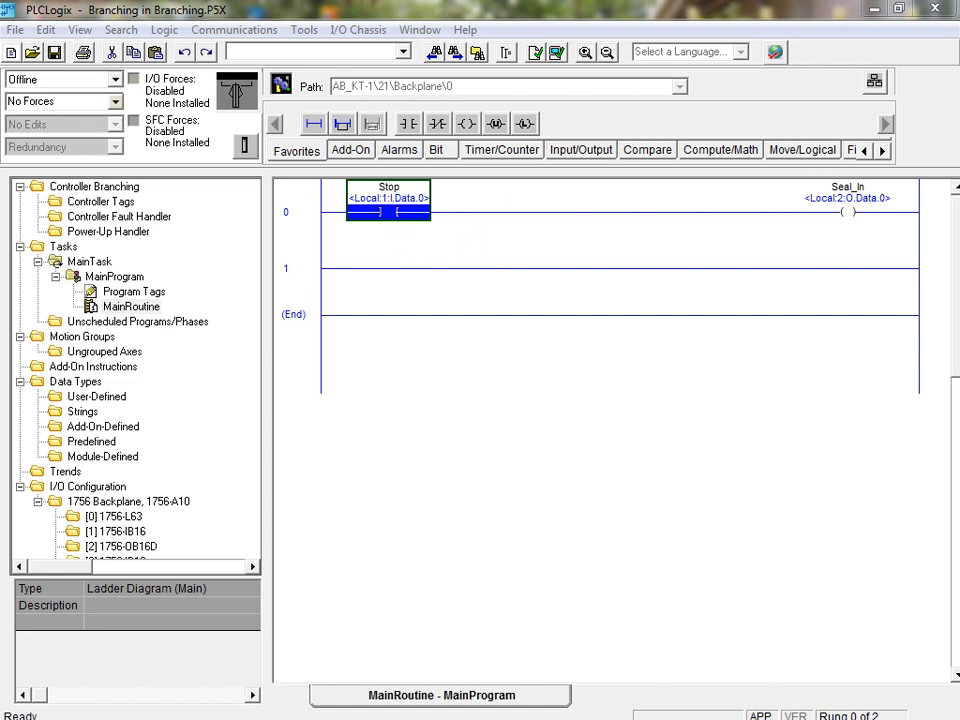
click(343, 123)
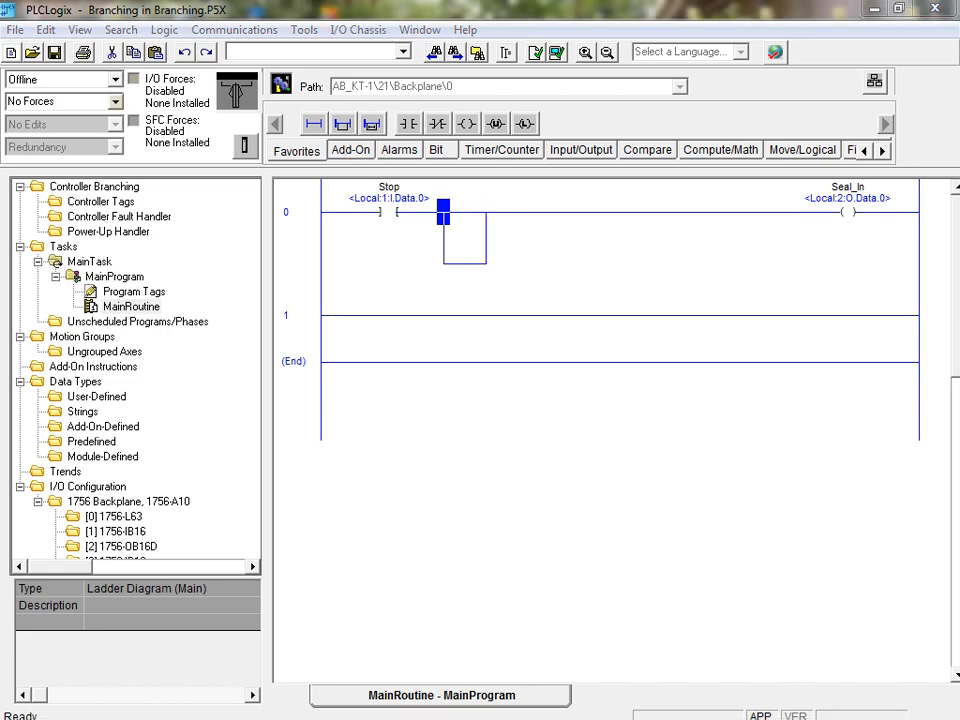
mouse_move(416, 237)
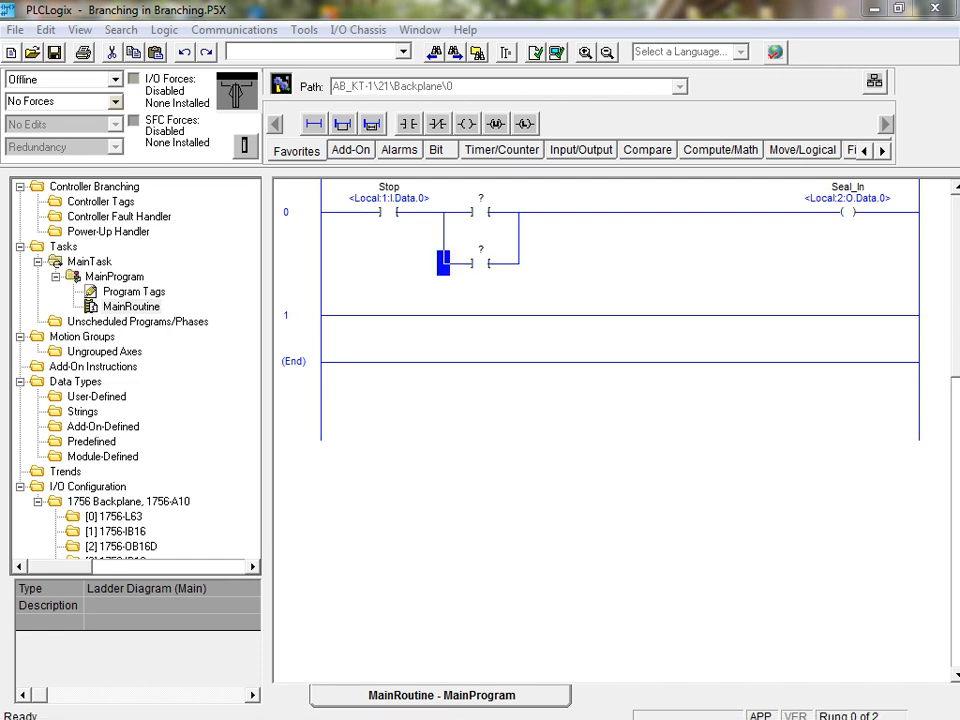
mouse_move(504, 281)
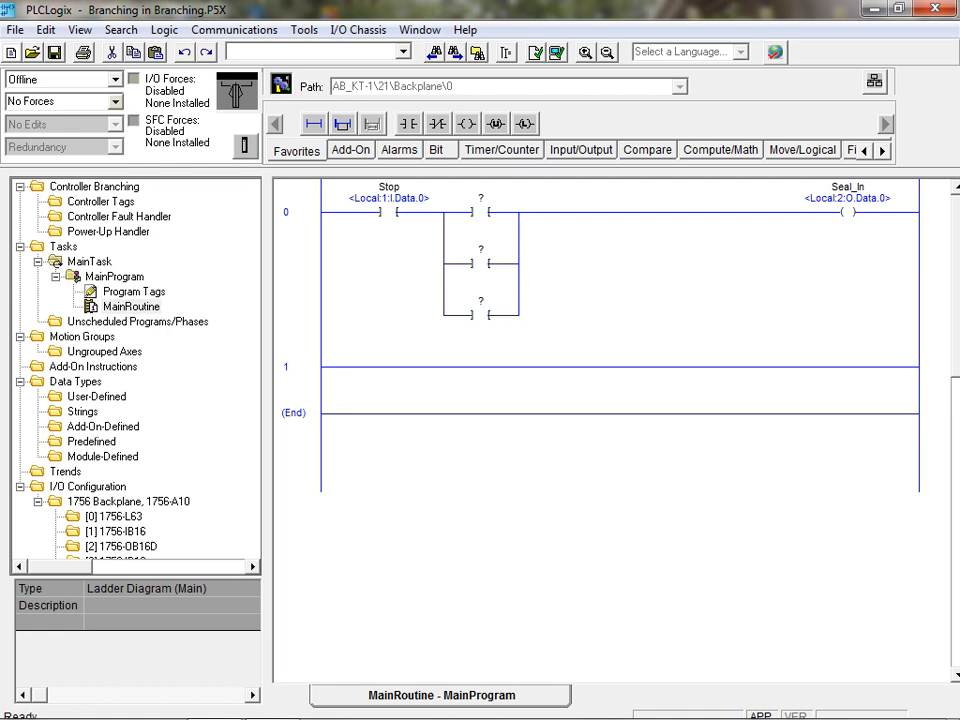
mouse_move(538, 298)
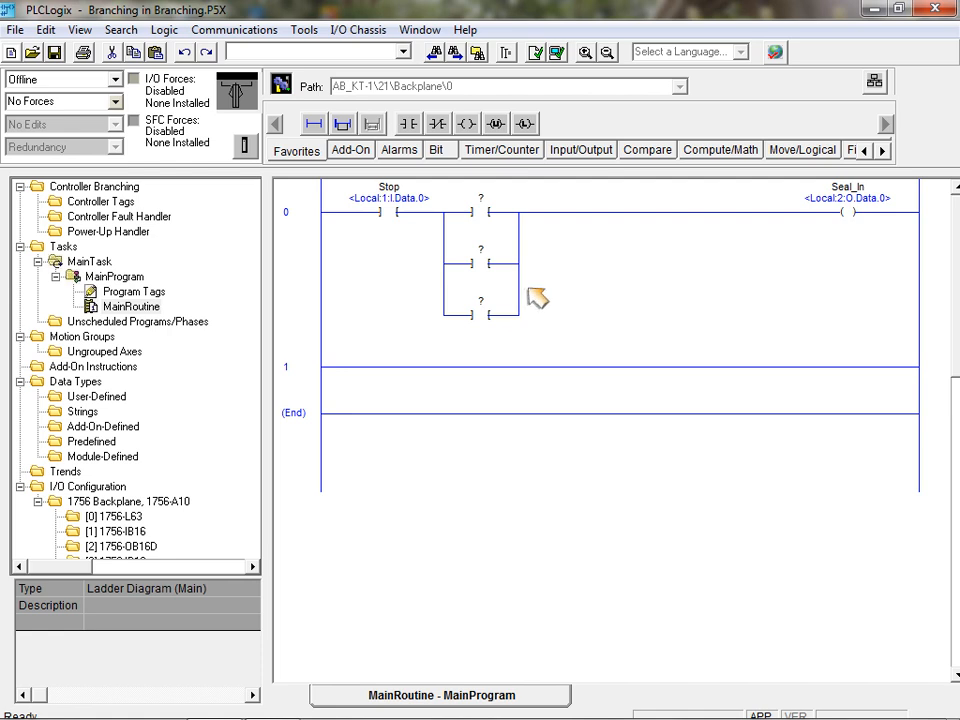
Copy the three-level contact branch and paste a duplicate right after it, before Seal_In.
click(518, 265)
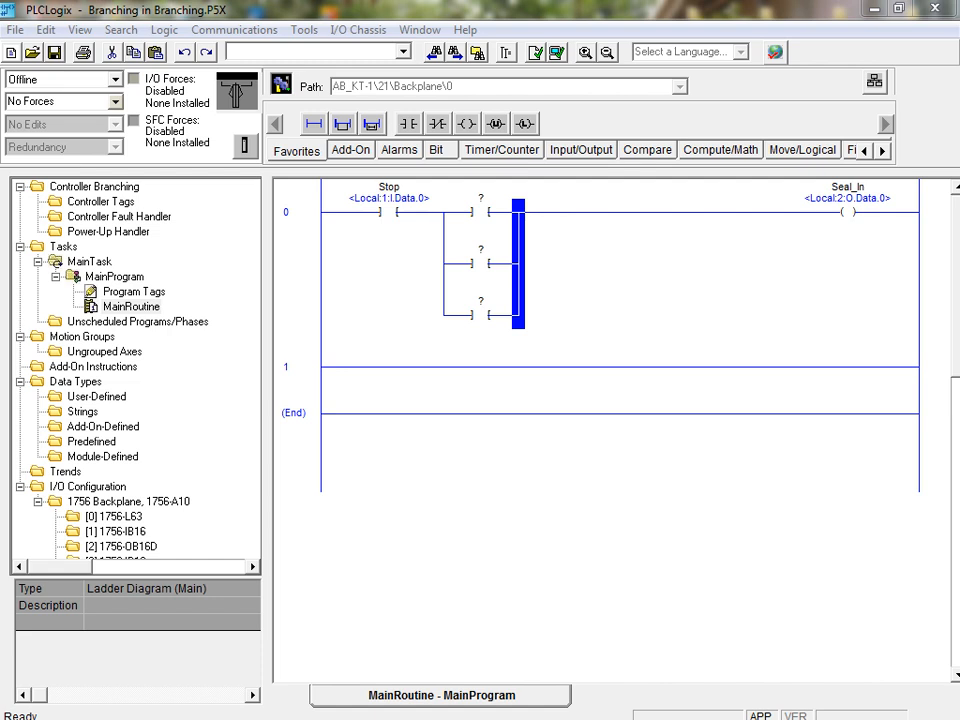
mouse_move(535, 298)
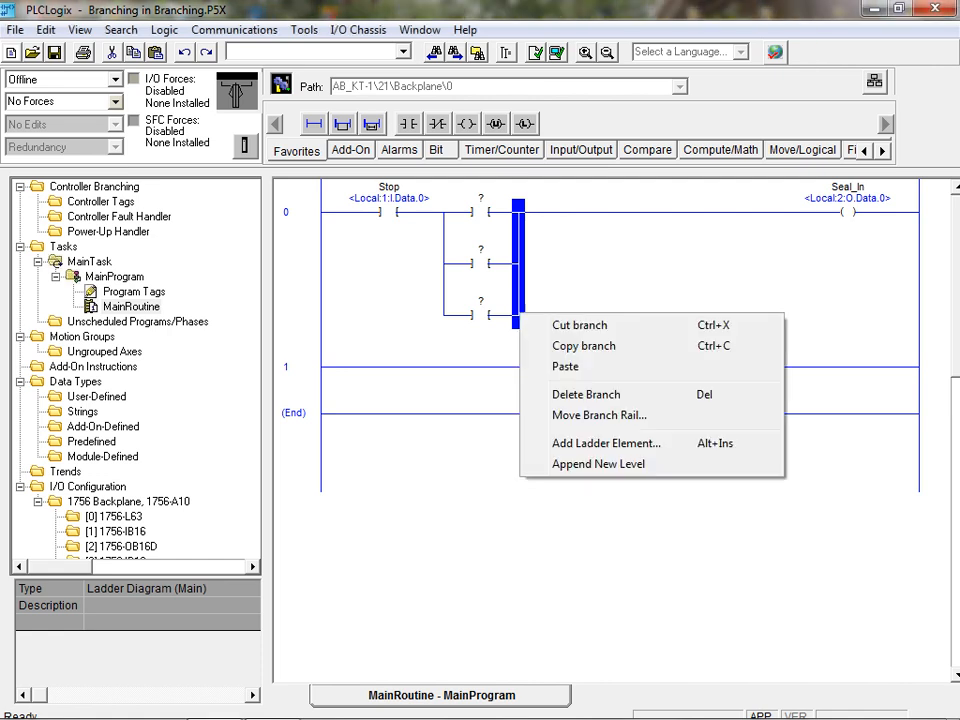
mouse_move(505, 365)
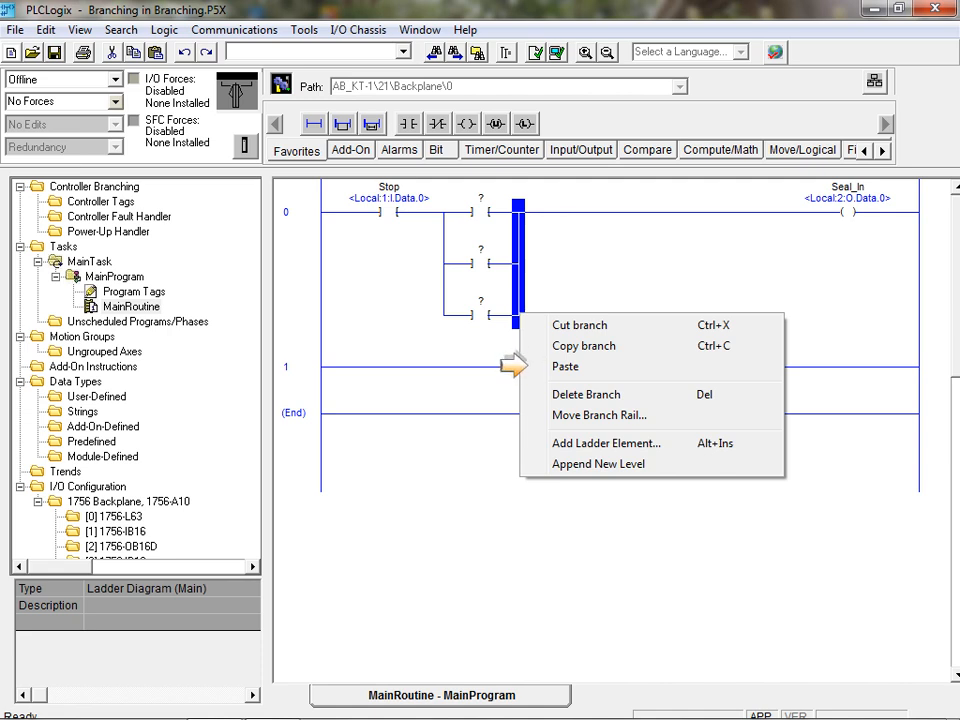
click(565, 366)
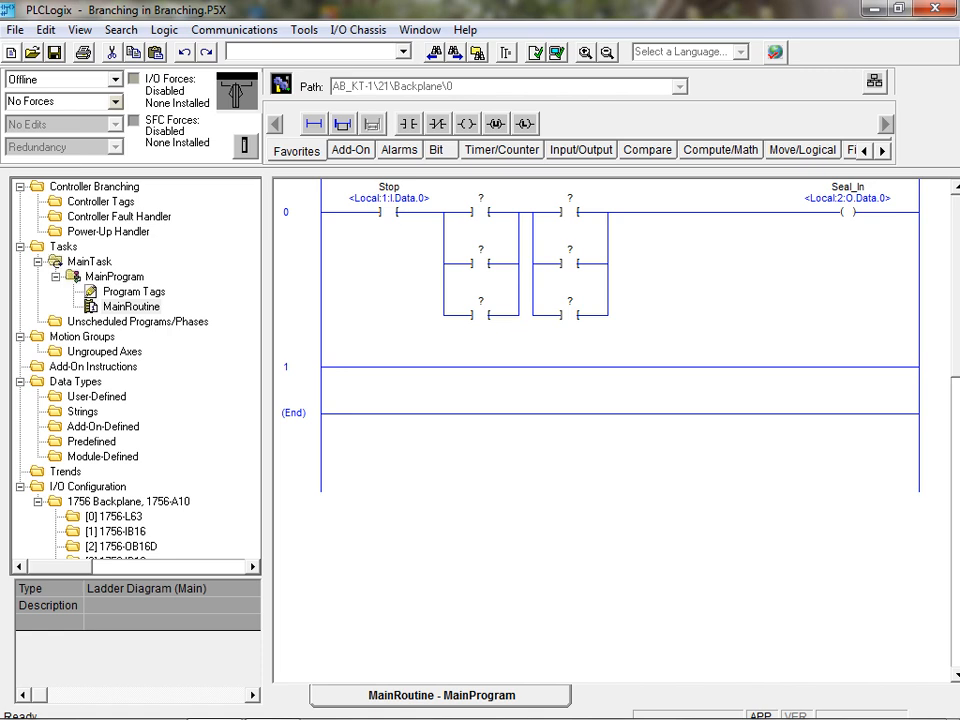
Select the second, duplicated branch on rung 0 and delete it.
click(608, 265)
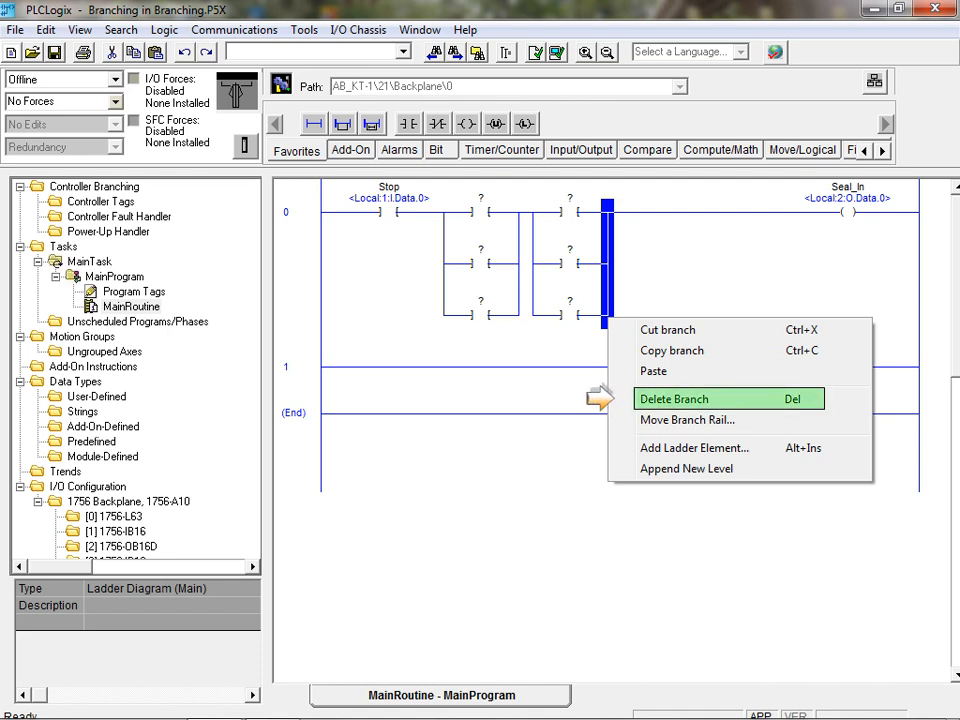
click(674, 398)
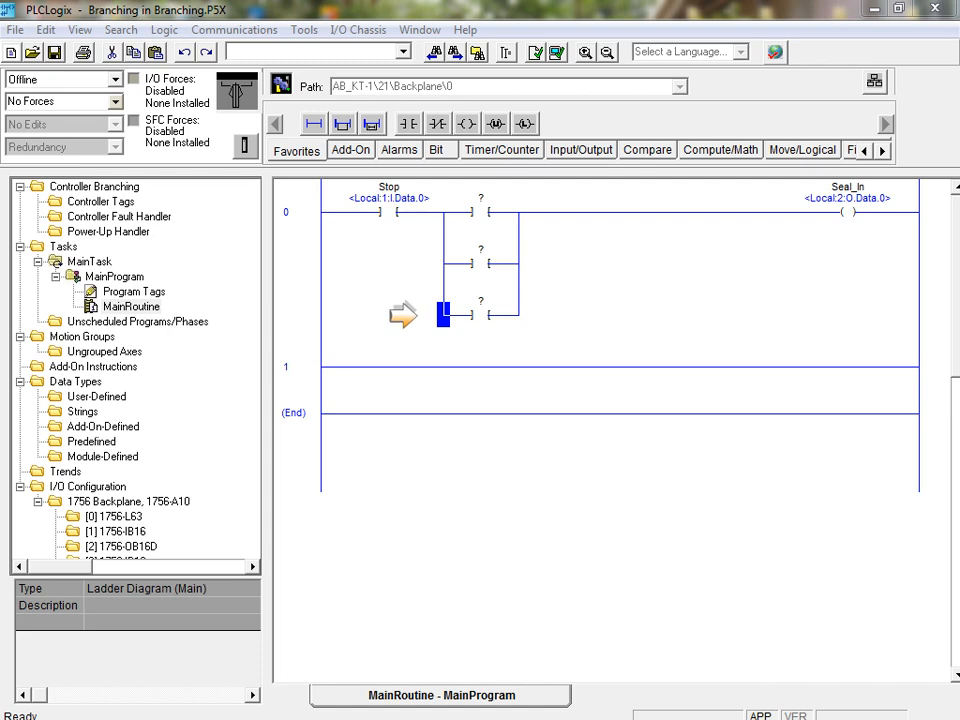
Delete the bottom level of the branch after Stop, leaving two contact legs.
right_click(443, 313)
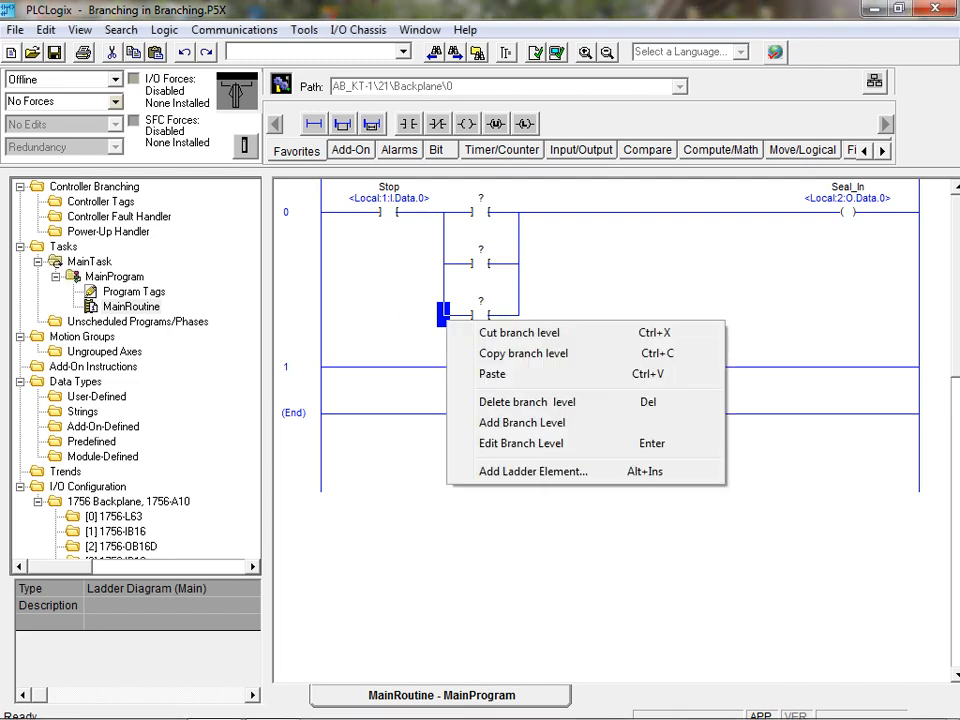
mouse_move(440, 400)
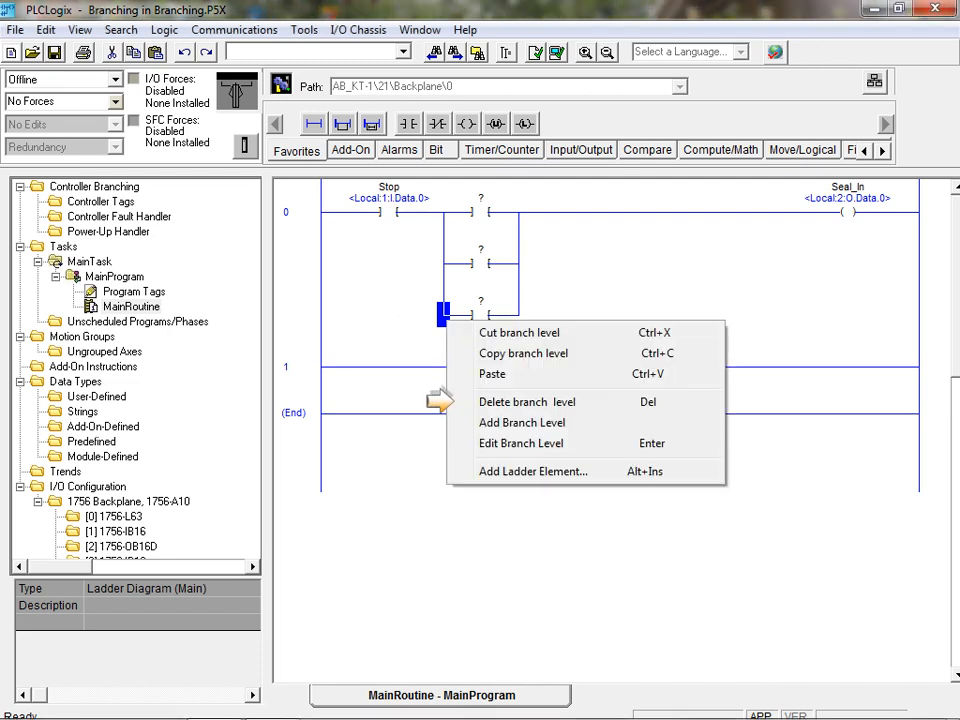
mouse_move(540, 401)
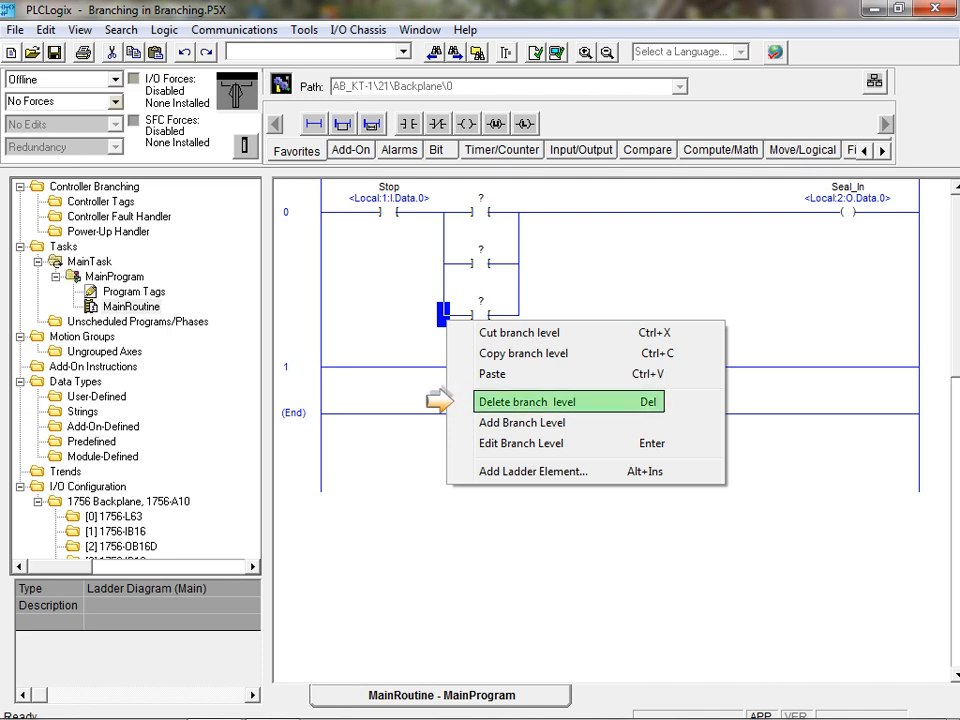
click(522, 401)
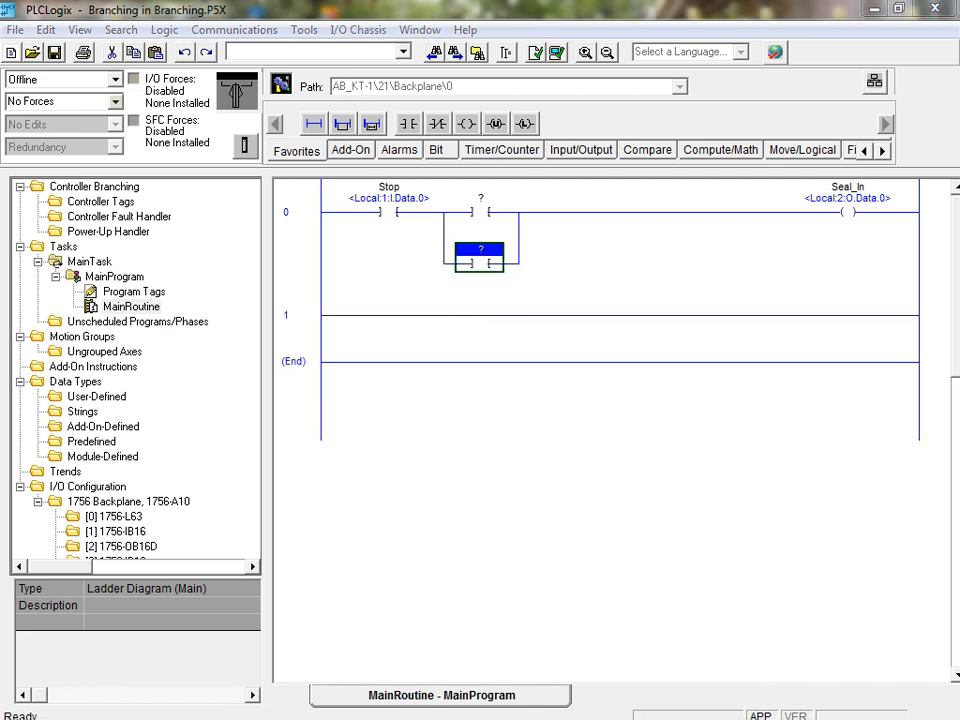